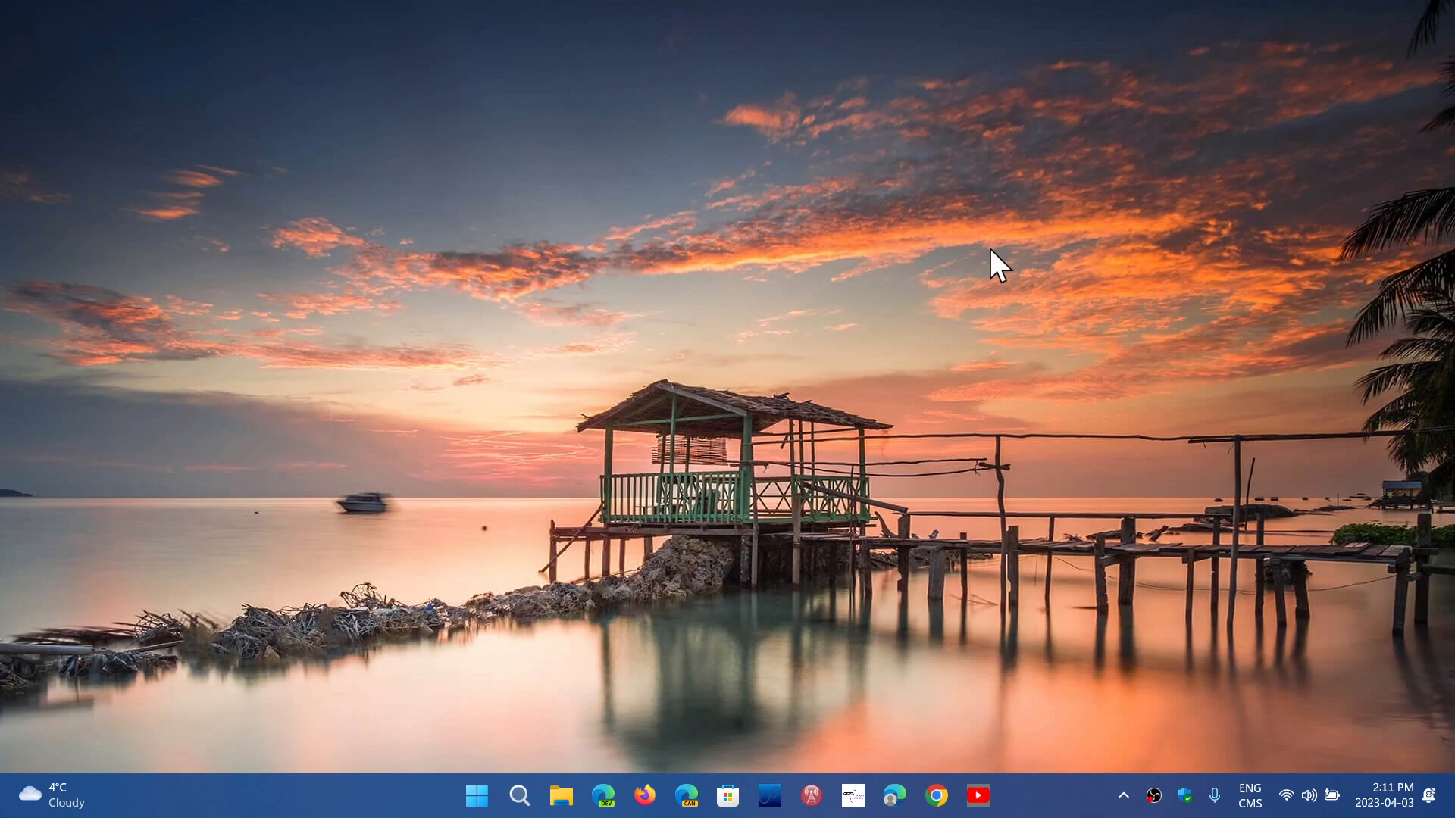
mouse_move(586, 513)
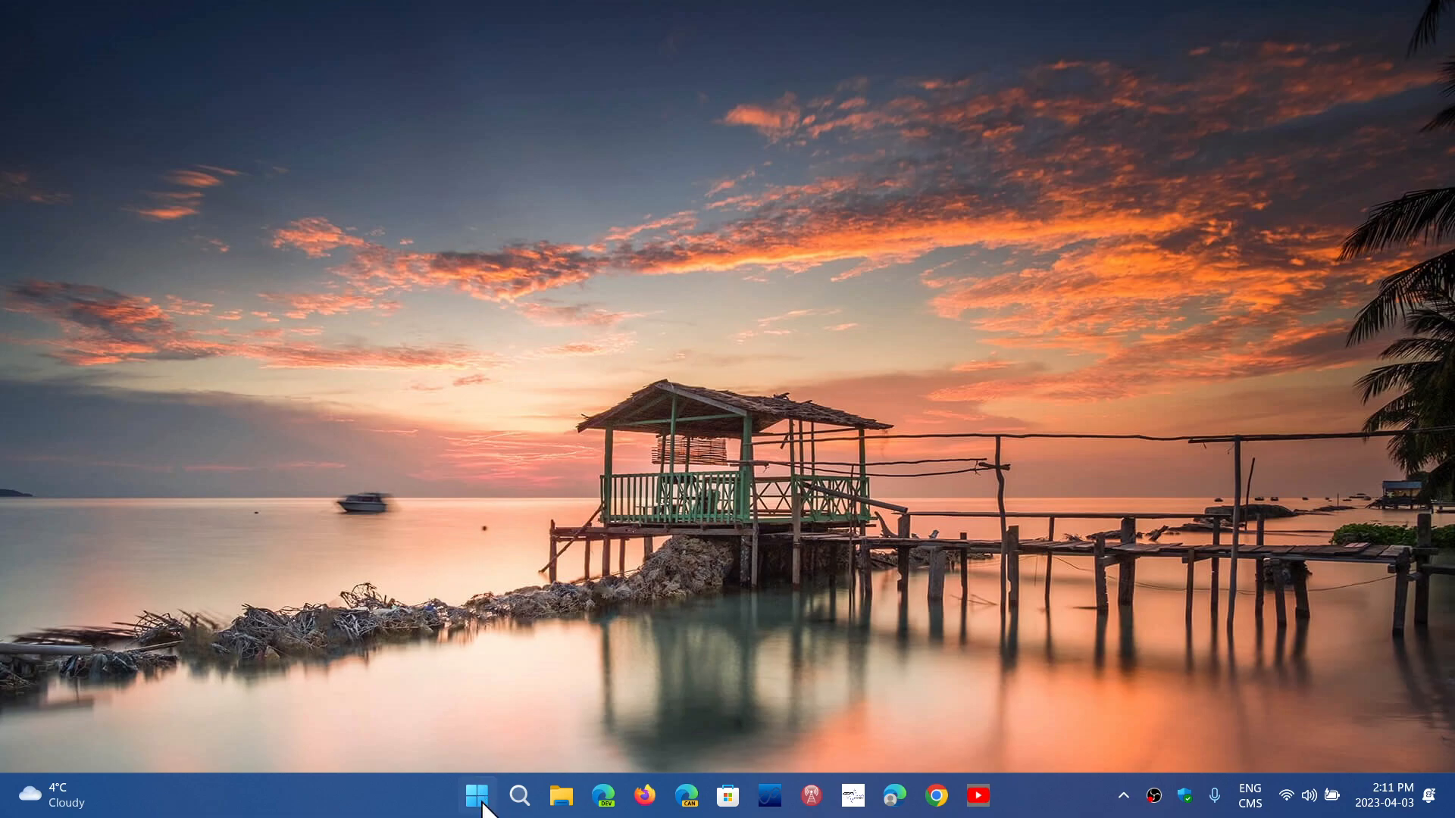
Open File Explorer from the taskbar at This PC
left_click(476, 796)
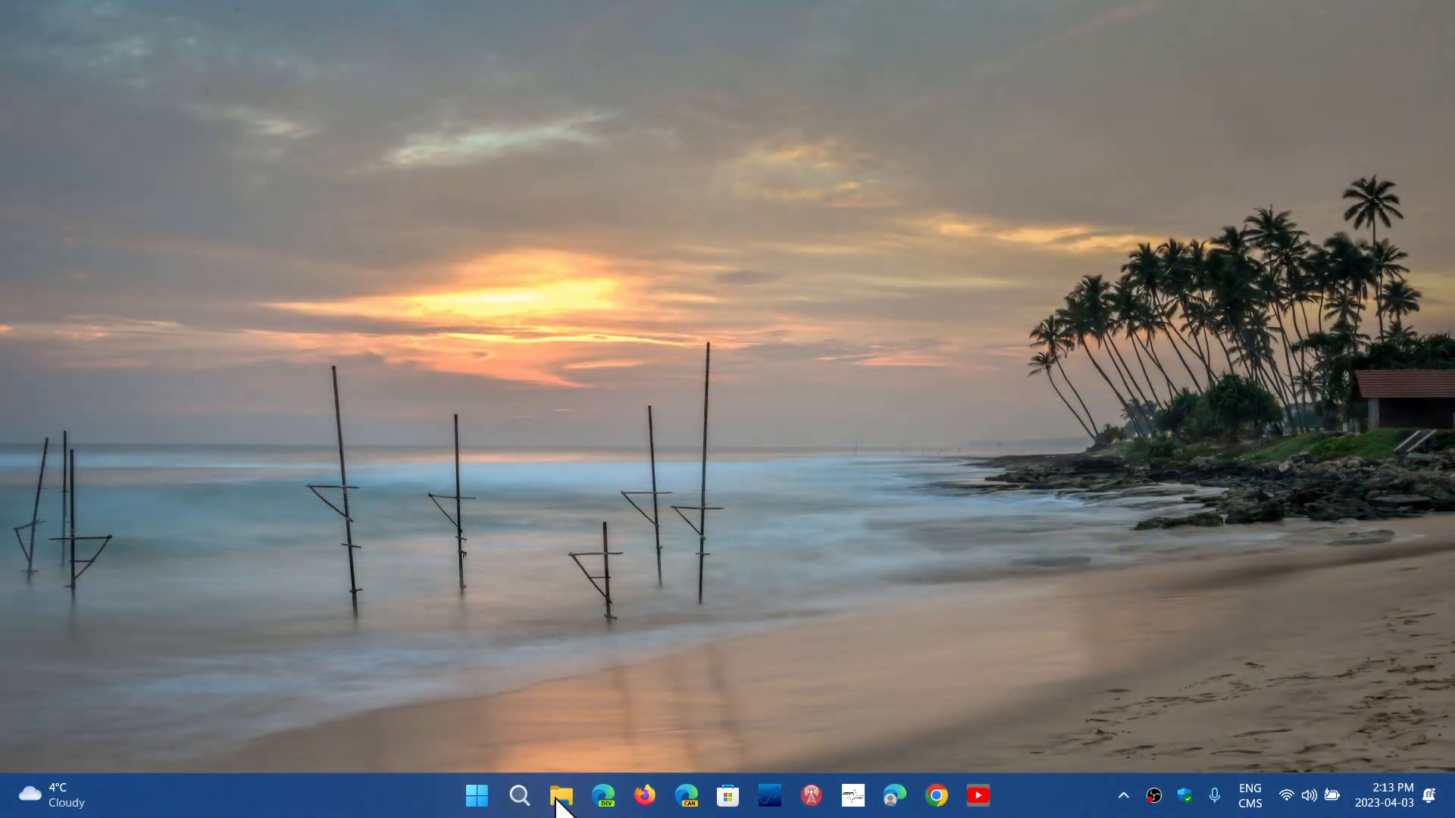
left_click(560, 795)
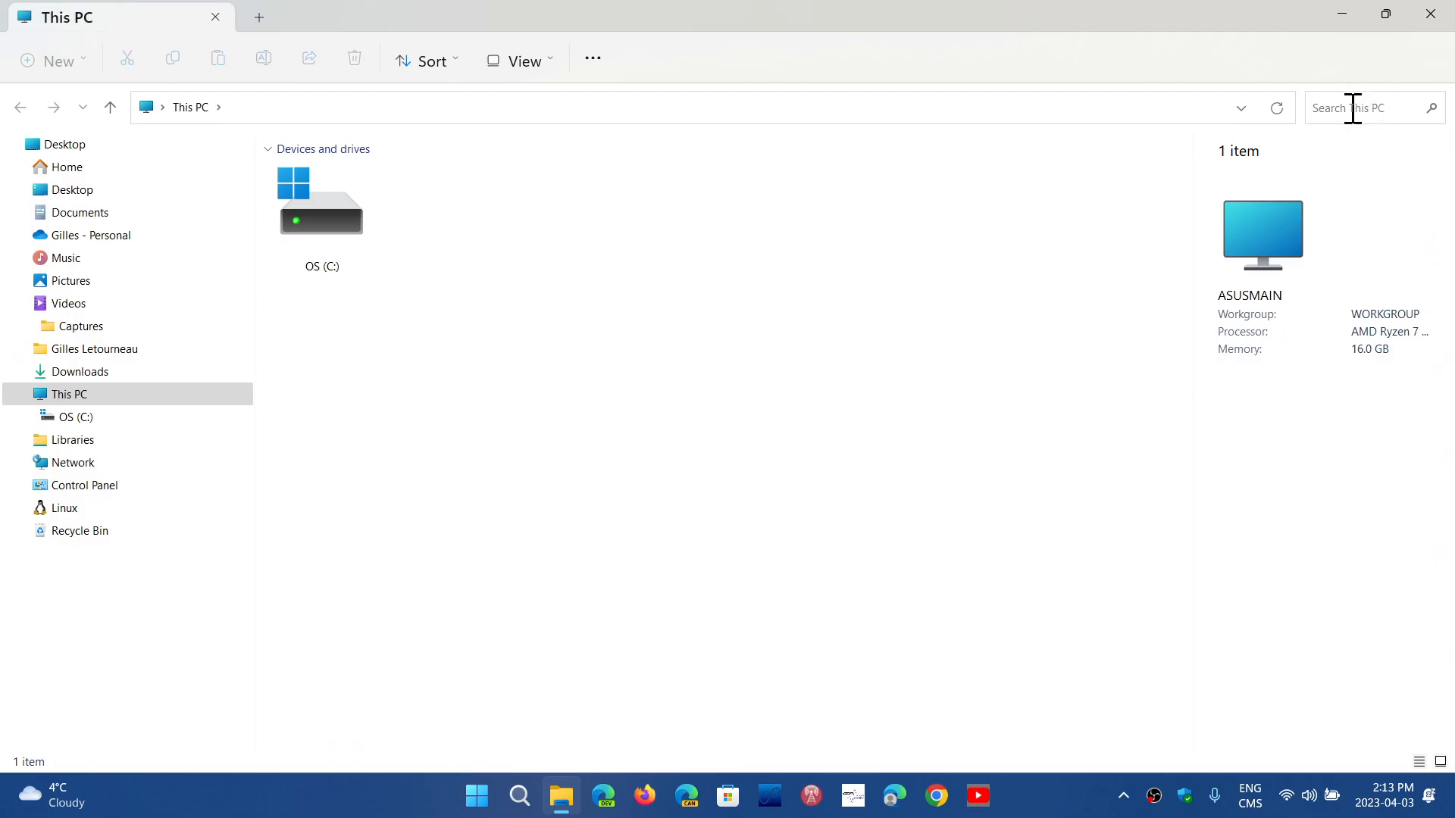
Search This PC for "dll" (595 items), then close the results window
left_click(1364, 108)
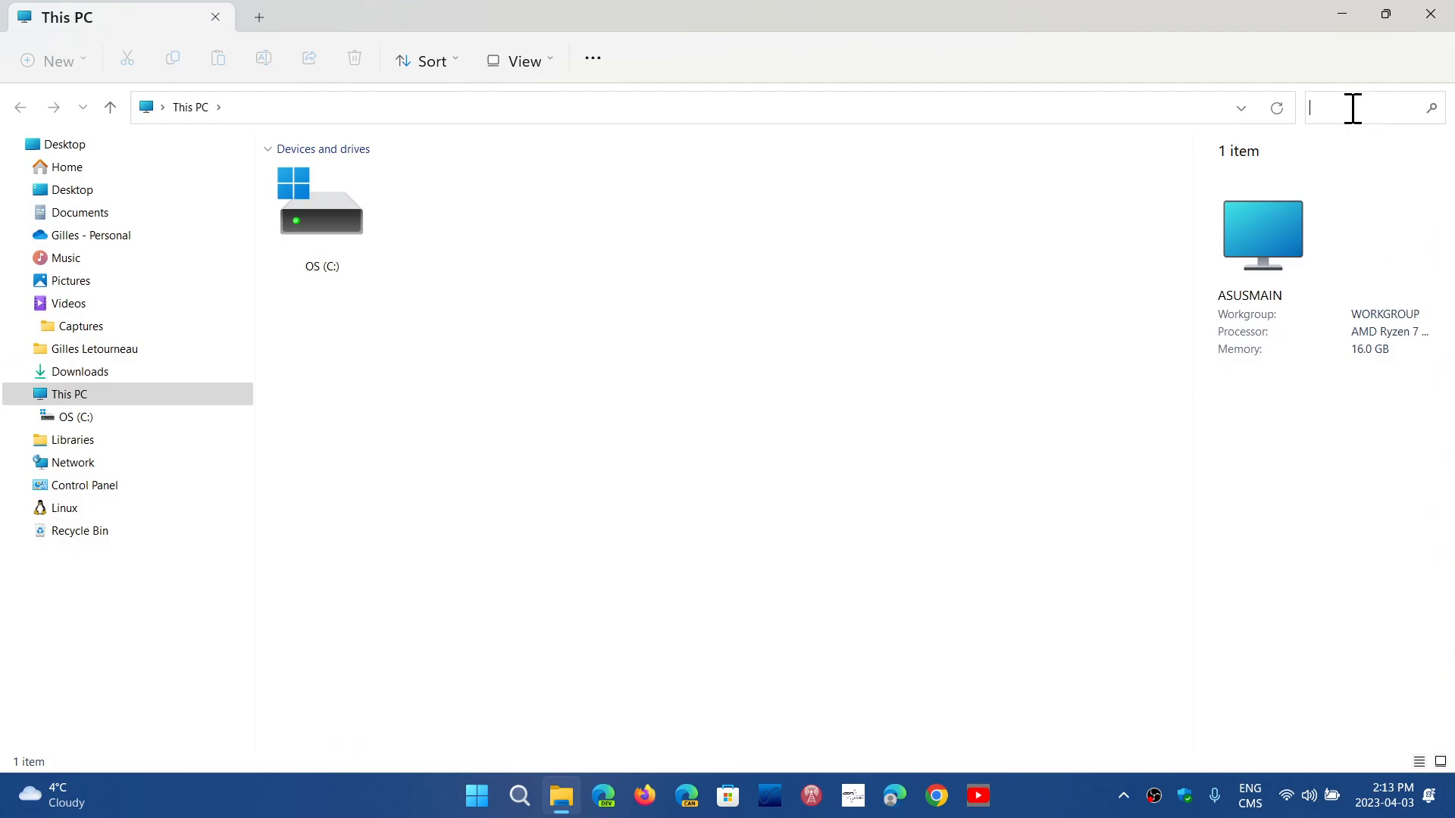
type("dll")
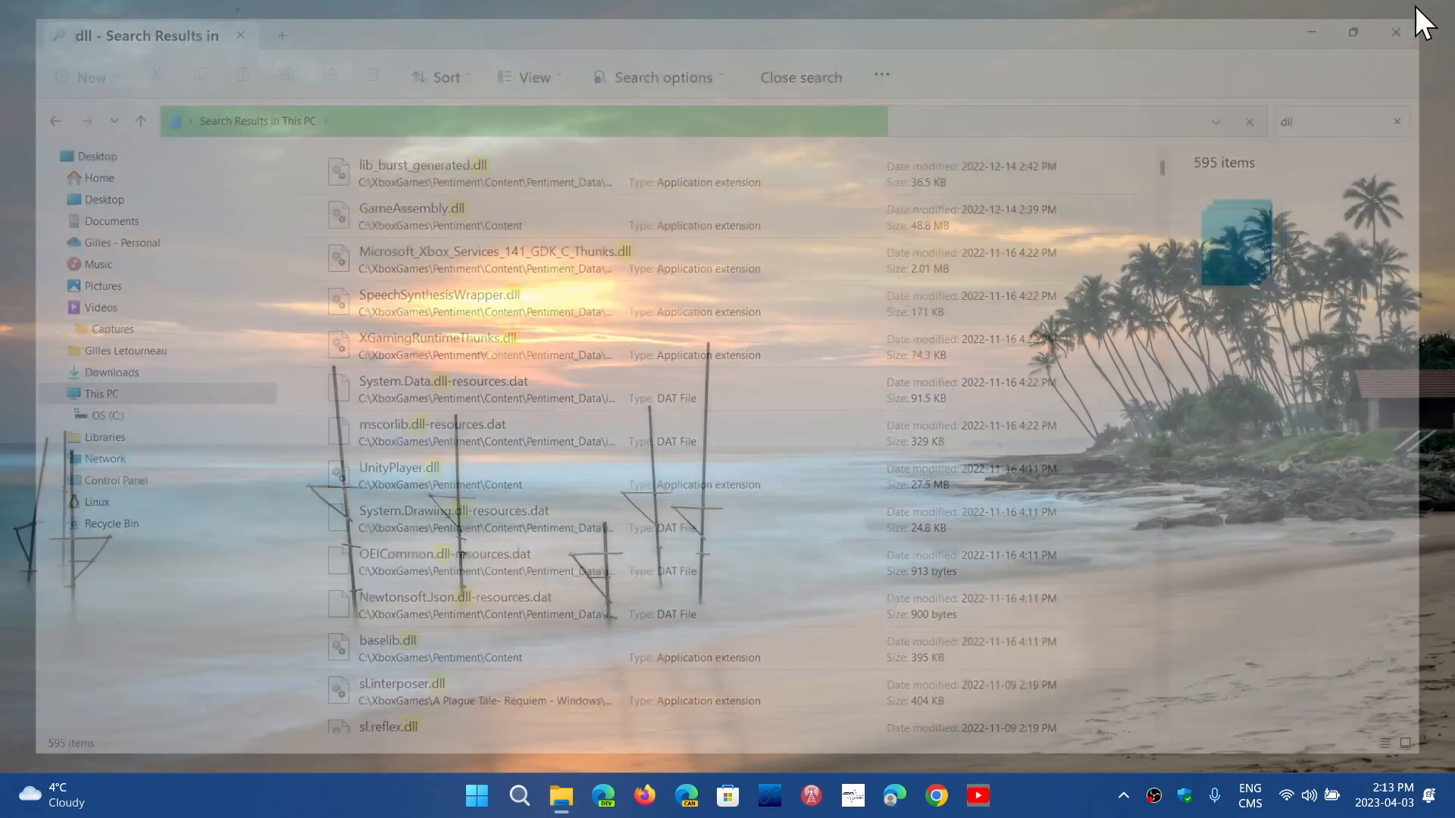
left_click(1395, 32)
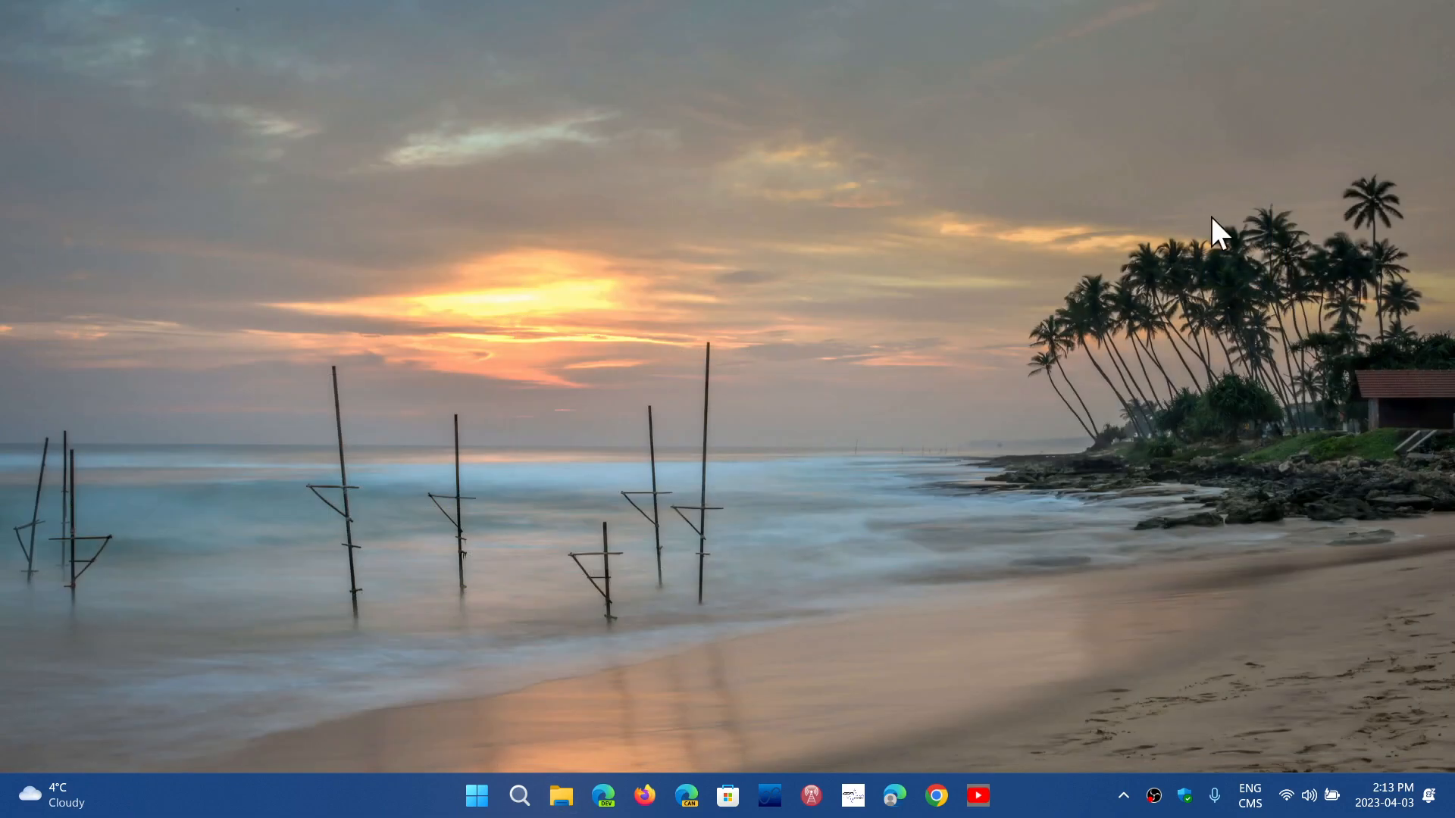